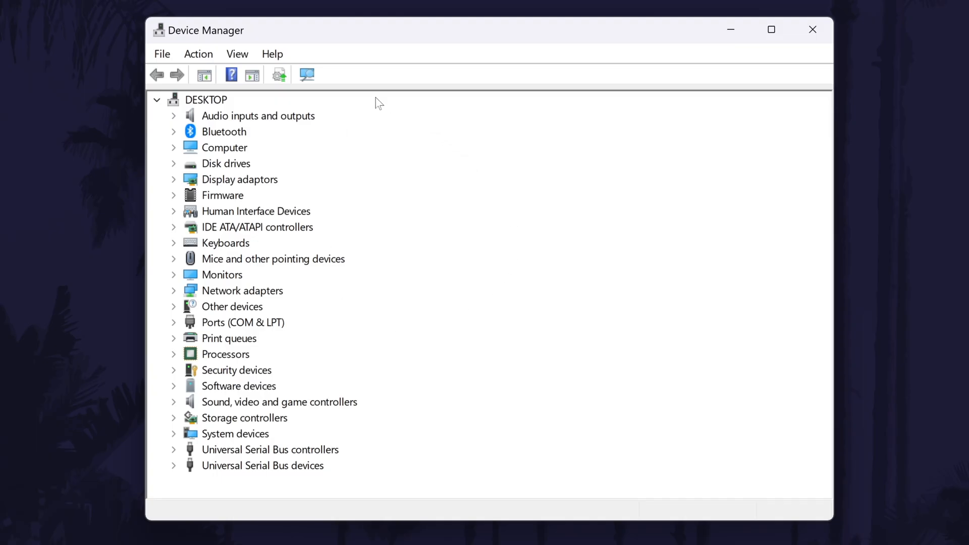
Expand Display adaptors to reveal the NVIDIA GeForce RTX 3070 graphics card
left_click(240, 179)
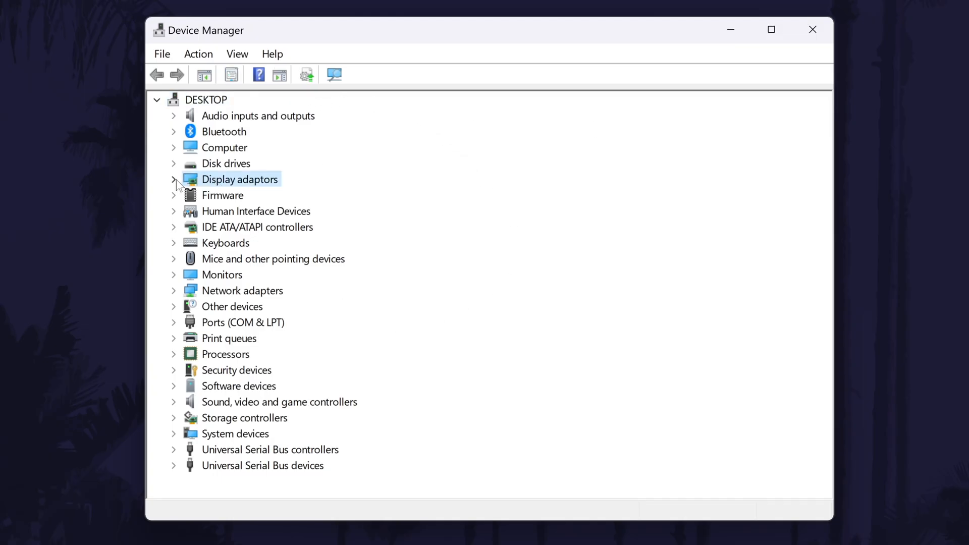
left_click(174, 179)
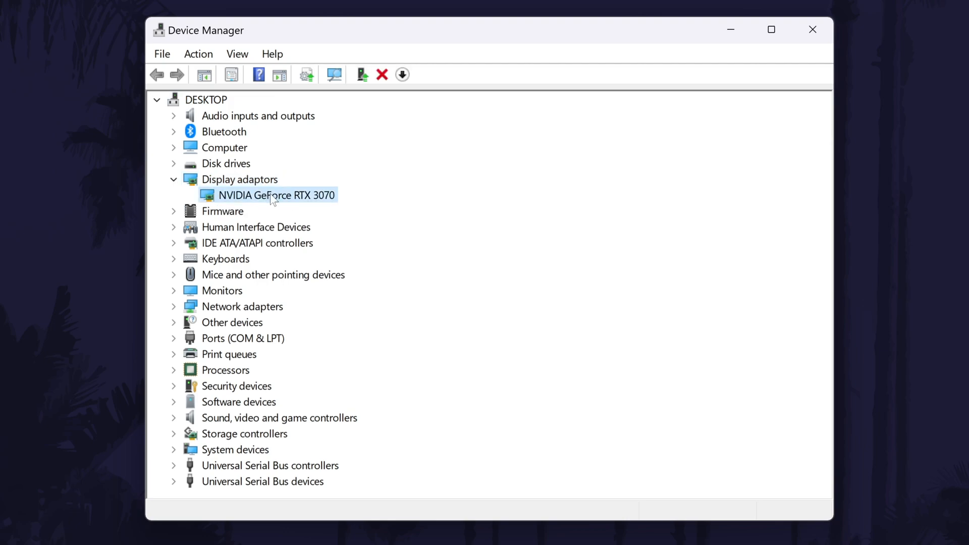
mouse_move(338, 205)
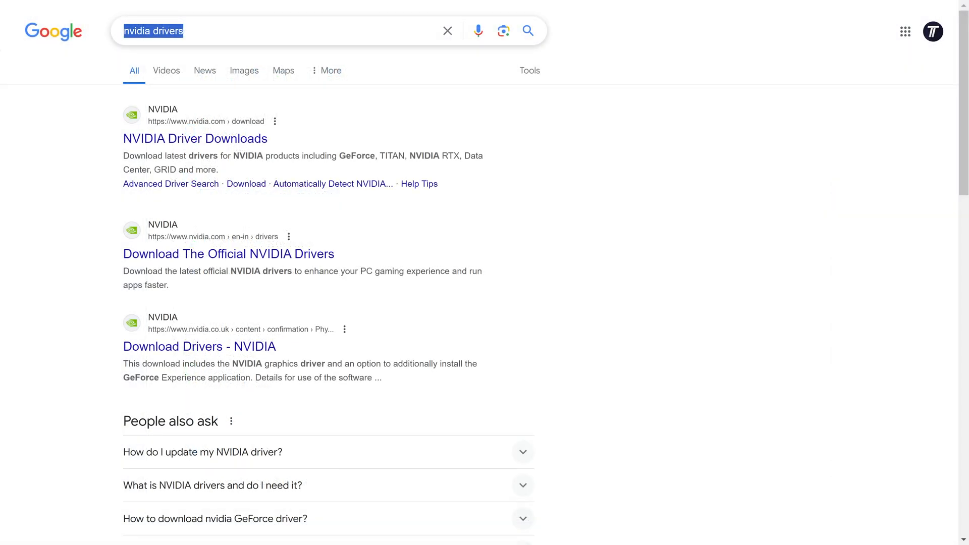
mouse_move(667, 200)
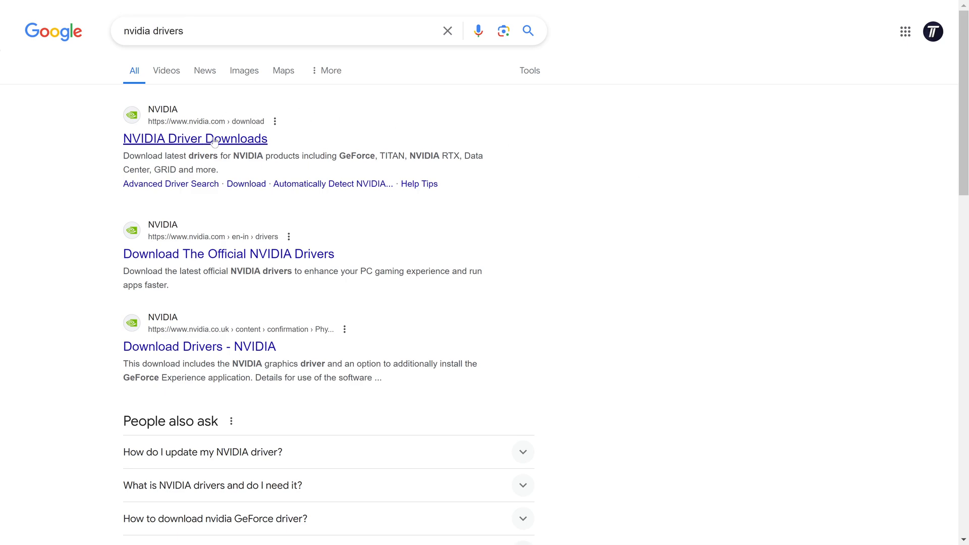
Find the GeForce RTX 30 Series driver on NVIDIA Driver Downloads and download Game Ready Driver 555.99
left_click(195, 139)
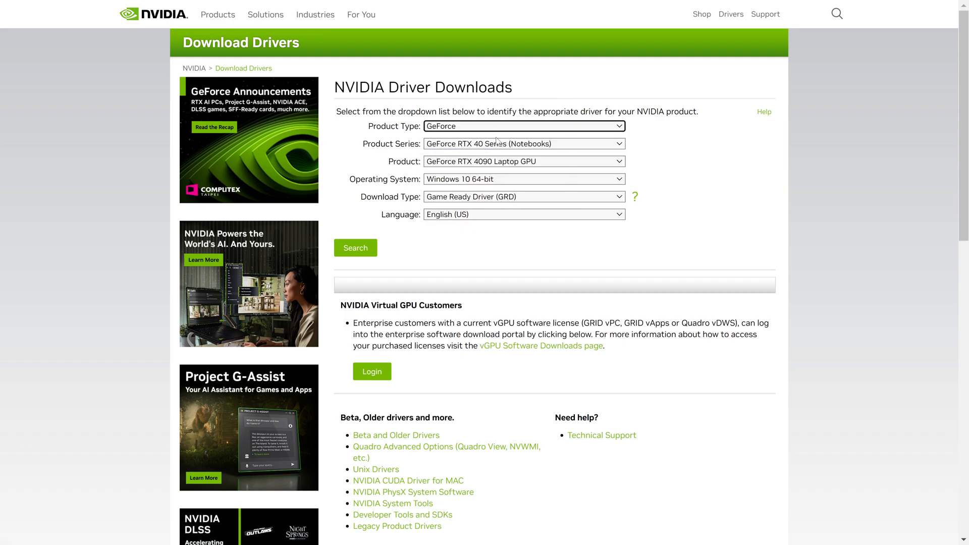
left_click(523, 143)
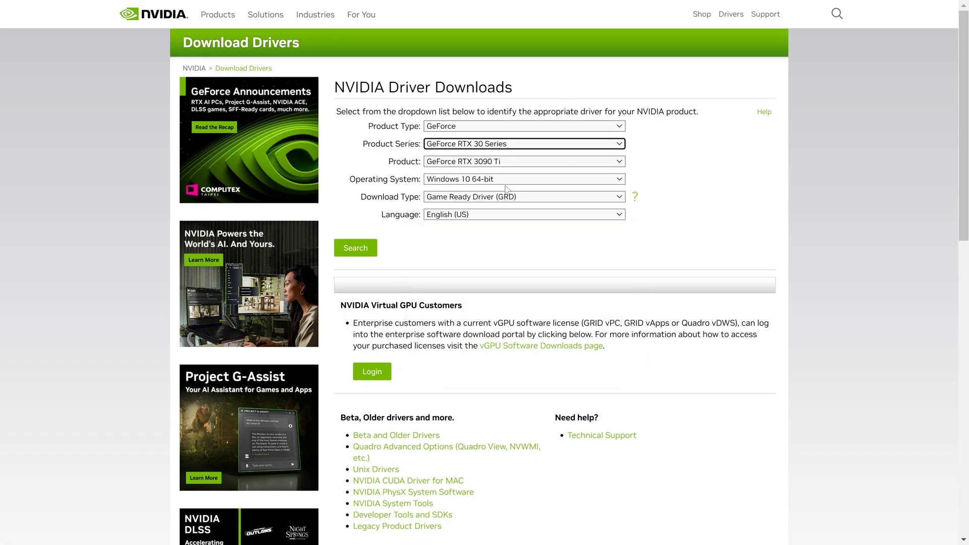
left_click(354, 247)
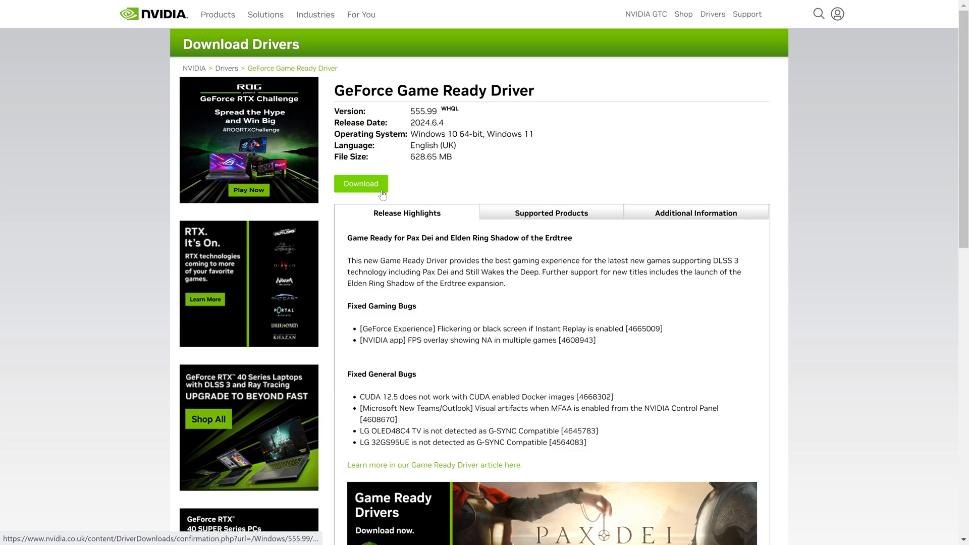
left_click(360, 184)
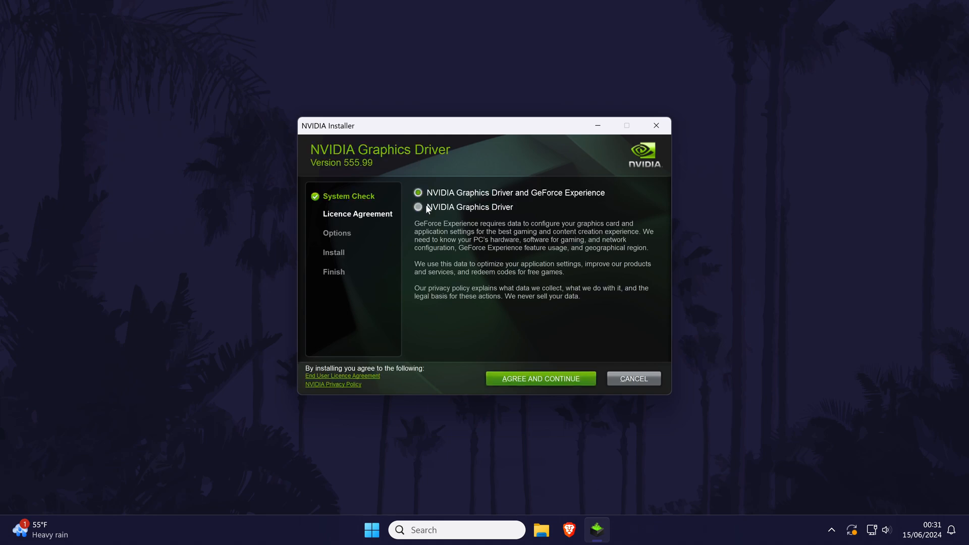
Choose installing the NVIDIA graphics driver alone, without GeForce Experience
left_click(417, 207)
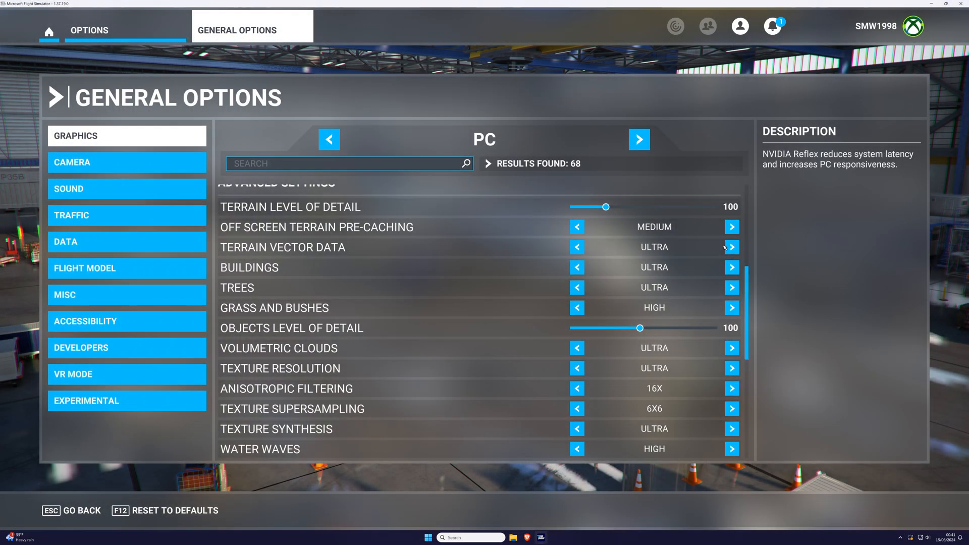
Step terrain, water waves and ambient occlusion down a level and set objects level of detail to 85
left_click(576, 248)
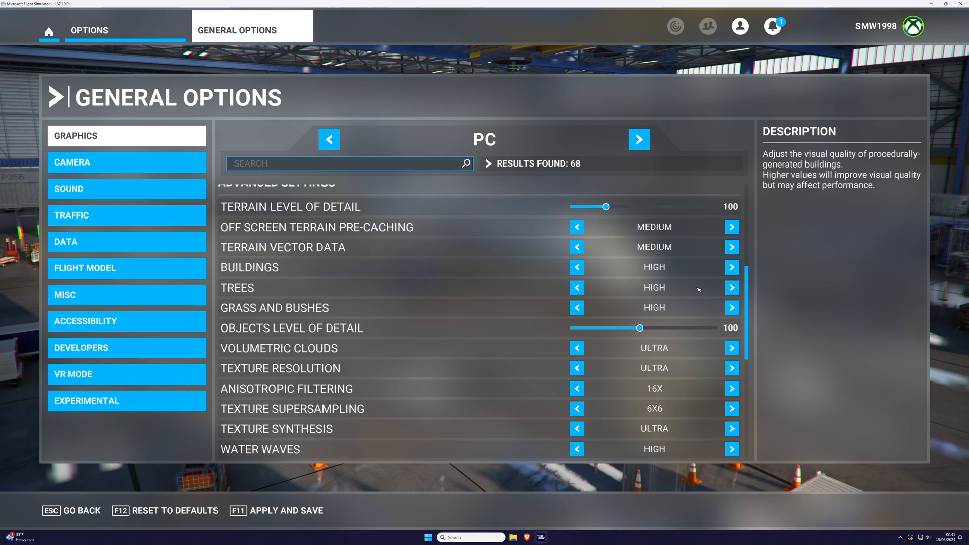
left_click_drag(638, 327, 632, 328)
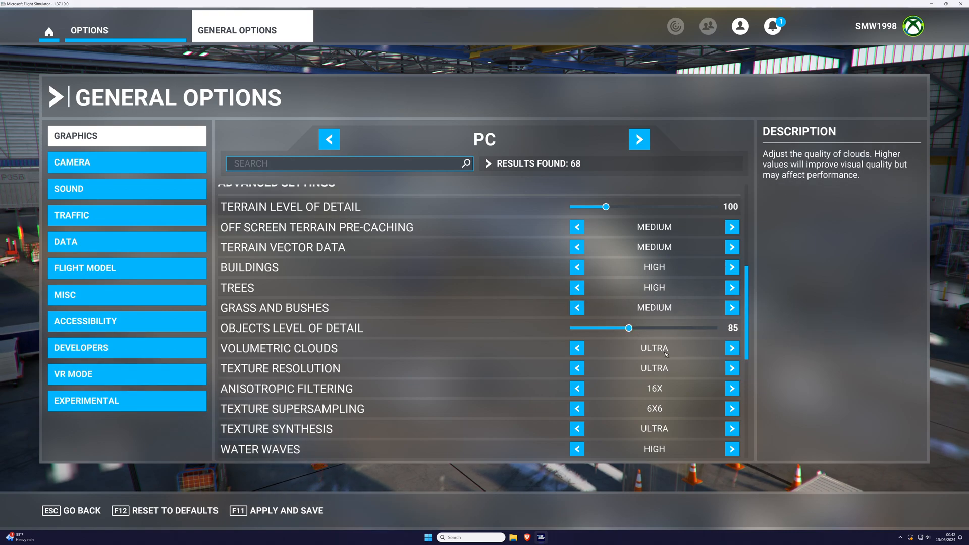
scroll("down", 3)
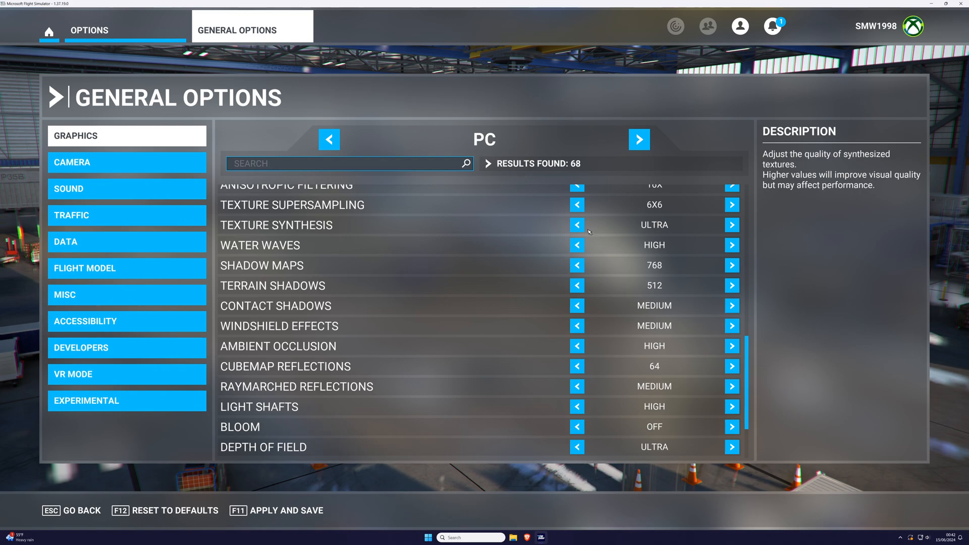
left_click(577, 244)
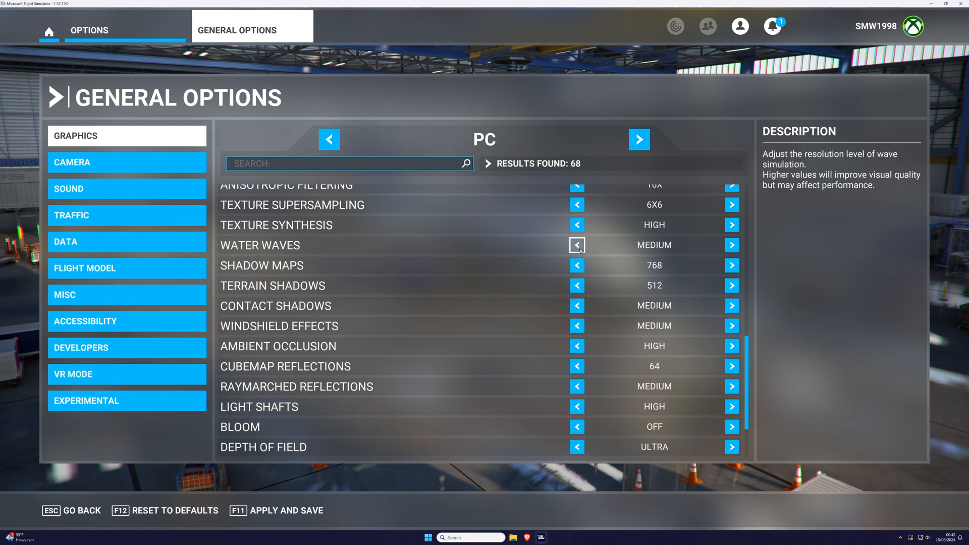
mouse_move(575, 347)
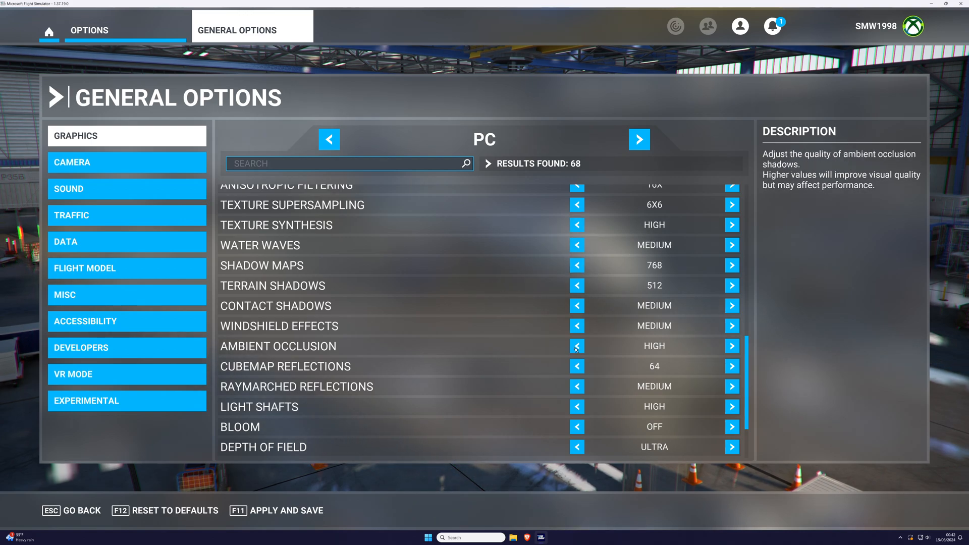
left_click(575, 305)
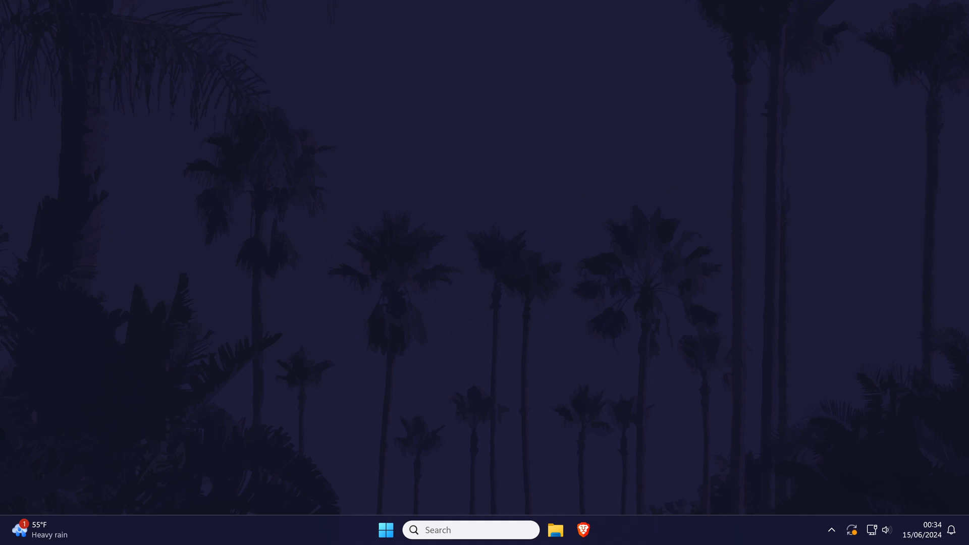
Reach Gaming in Windows Settings from Start and switch Game Mode on
left_click(385, 530)
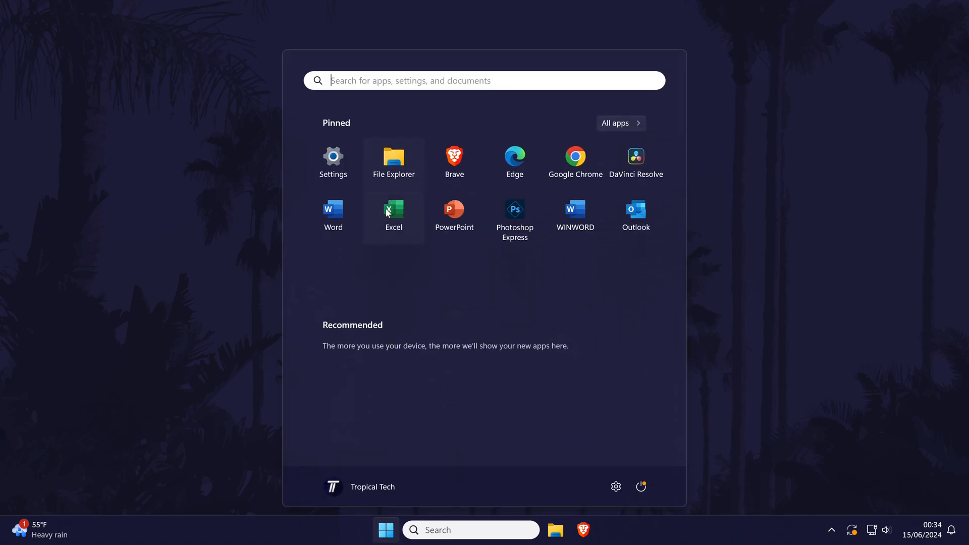
left_click(332, 157)
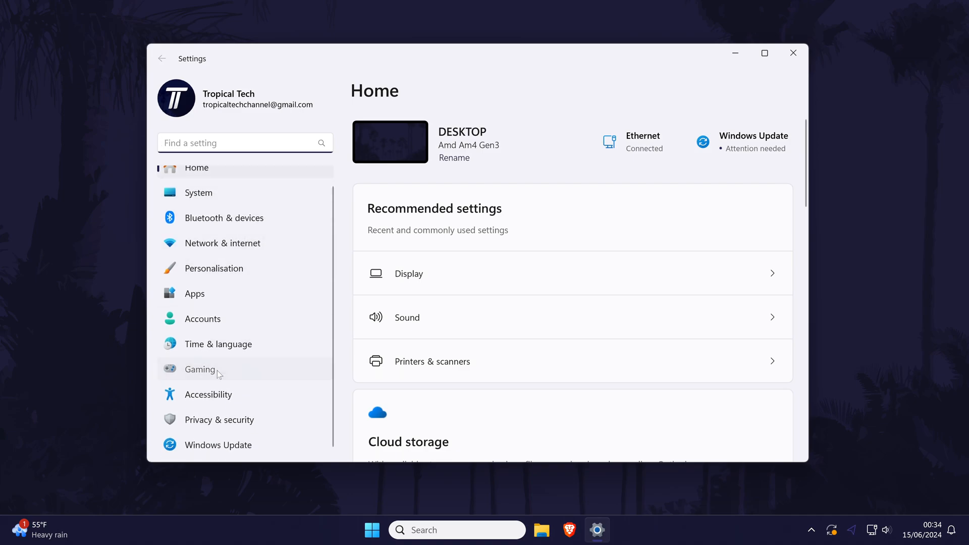
left_click(200, 369)
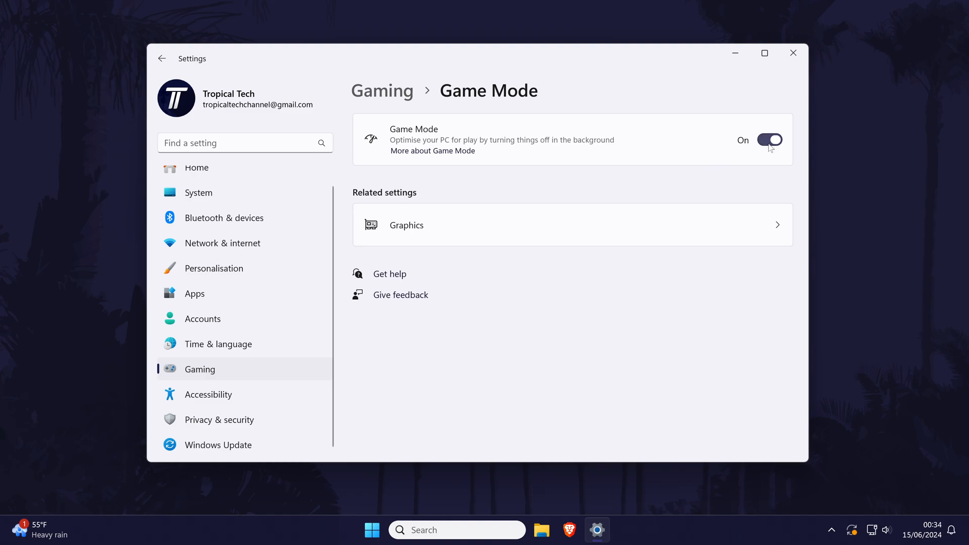
left_click(793, 53)
type("task manager")
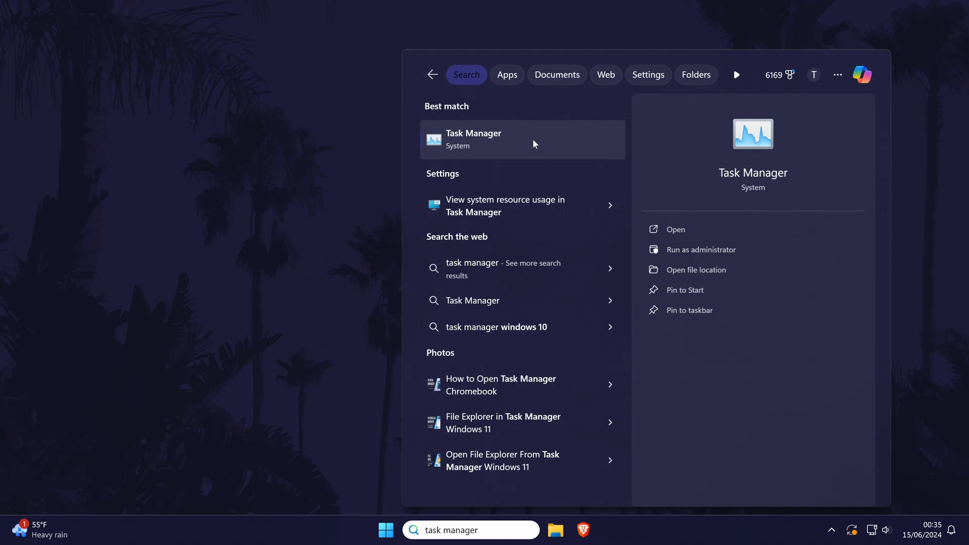
Launch Task Manager, show Startup apps and disable the Mobile devices entry
left_click(474, 138)
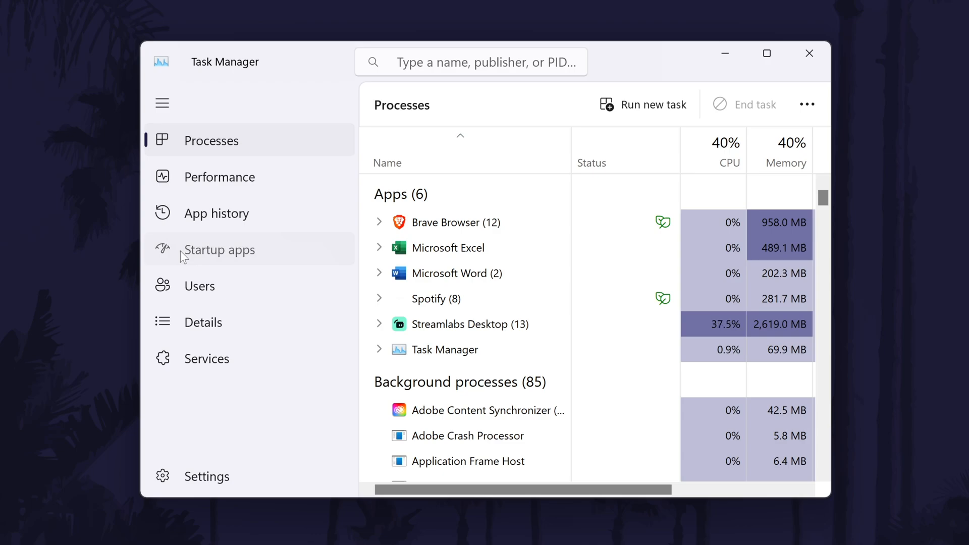
left_click(218, 249)
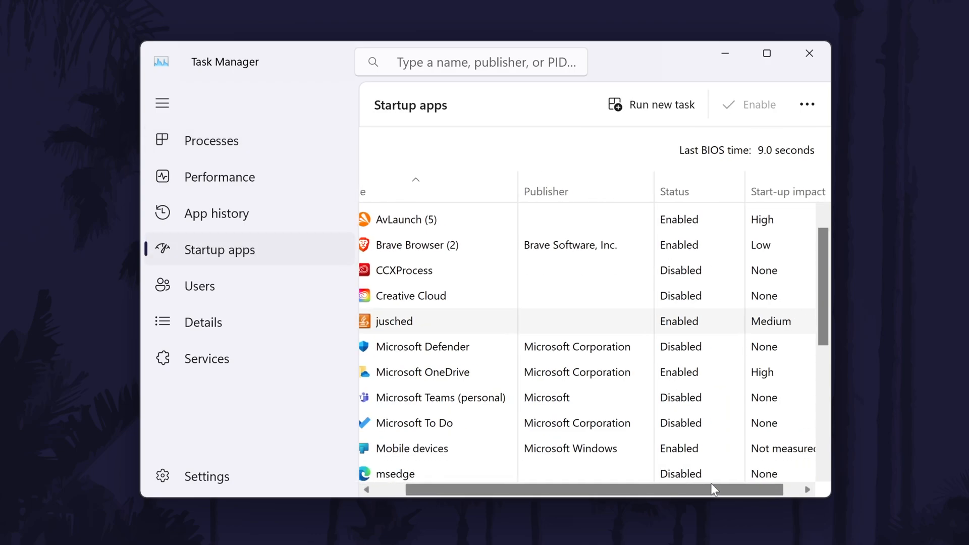
right_click(437, 448)
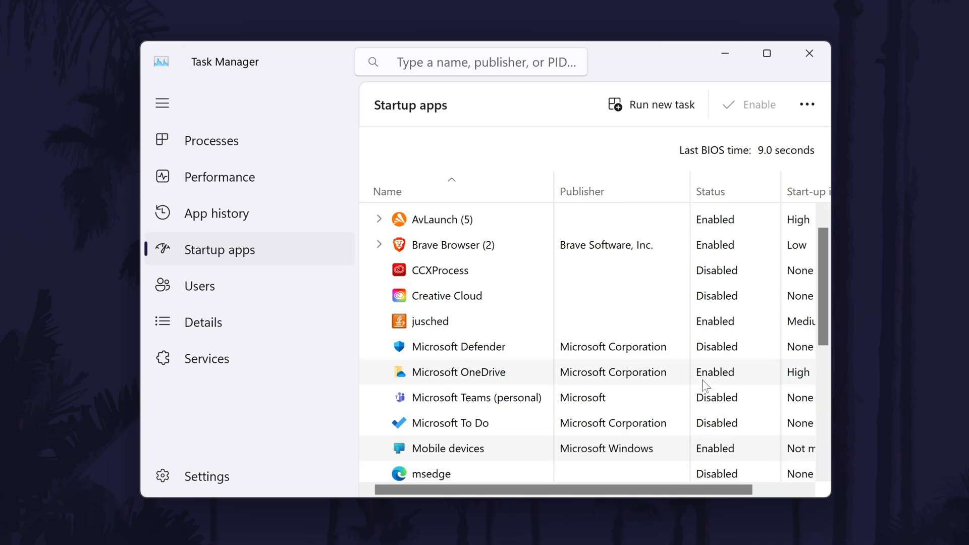
scroll("down", 3)
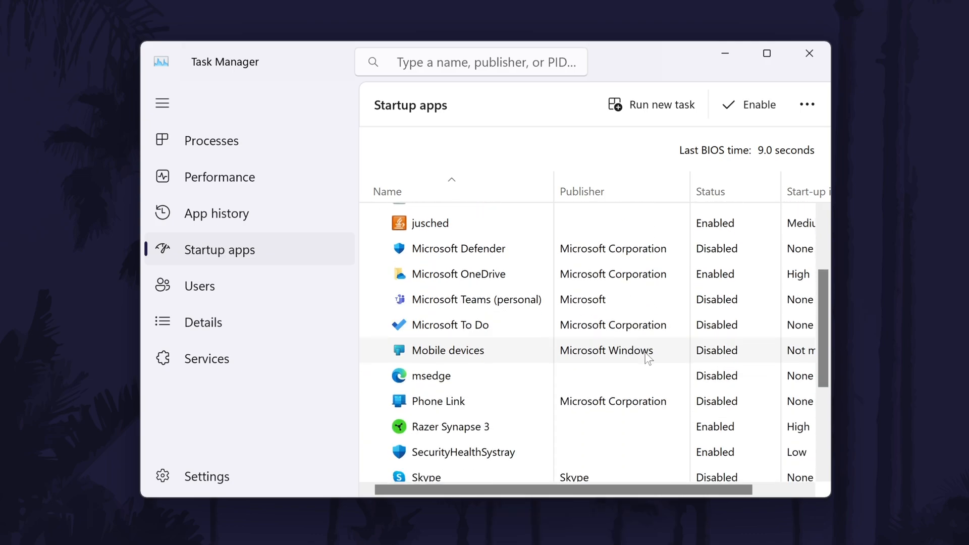
scroll("down", 3)
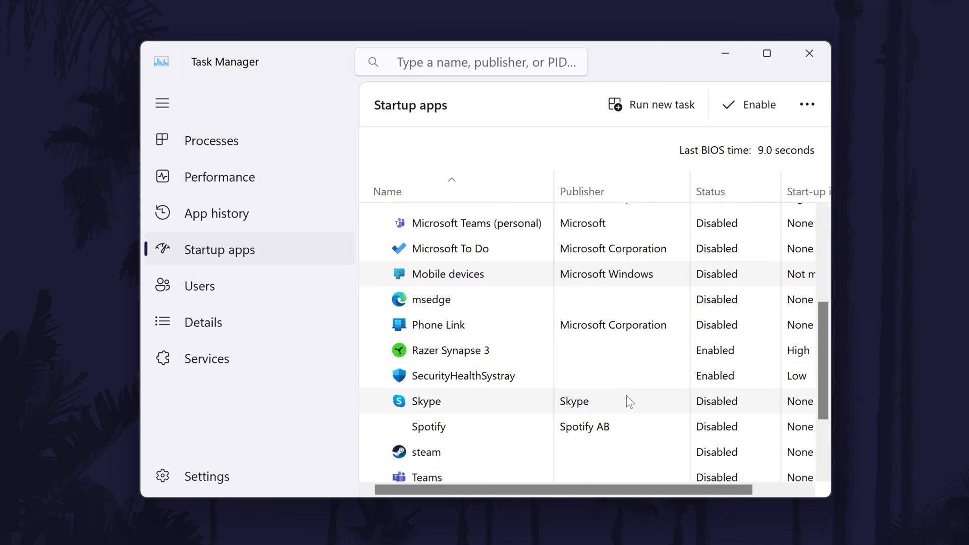